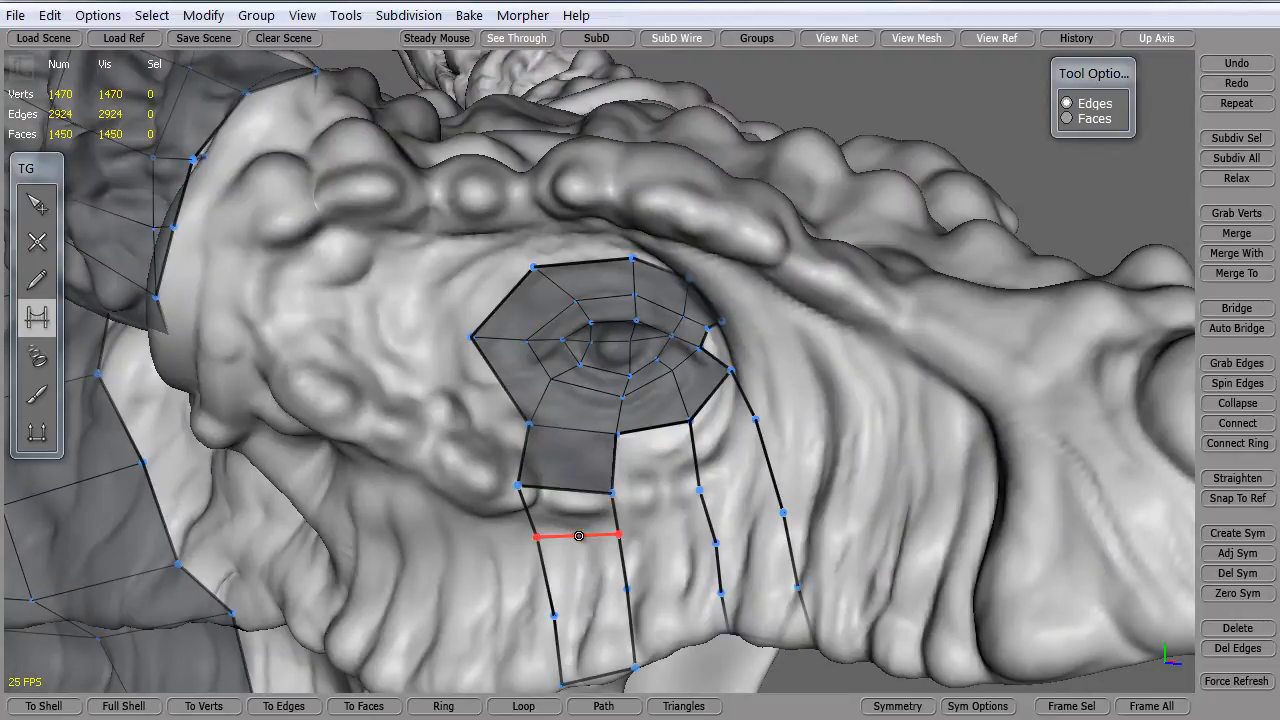
- Leave the TopoGun head retopology and select the dragon model in 3ds Max's Perspective viewport
{"action": "left_click_drag", "start_coordinate": [578, 536], "coordinate": [700, 634]}
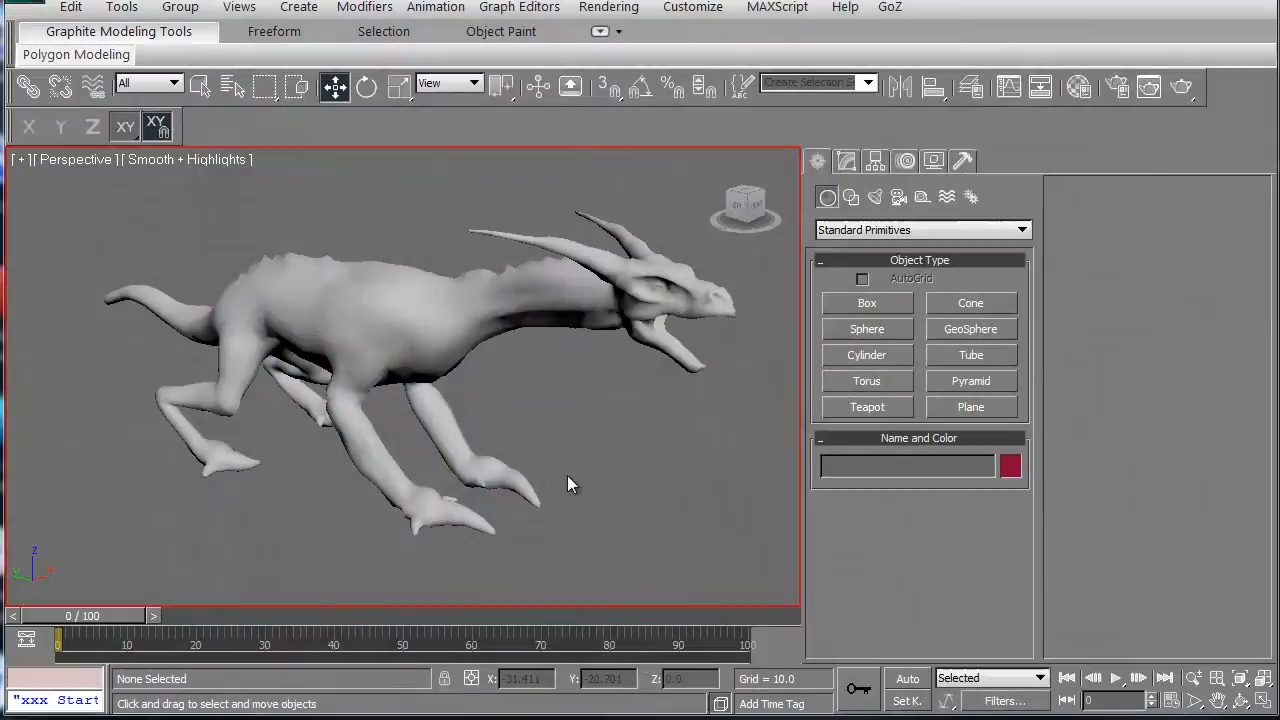
{"action": "left_click", "coordinate": [424, 340]}
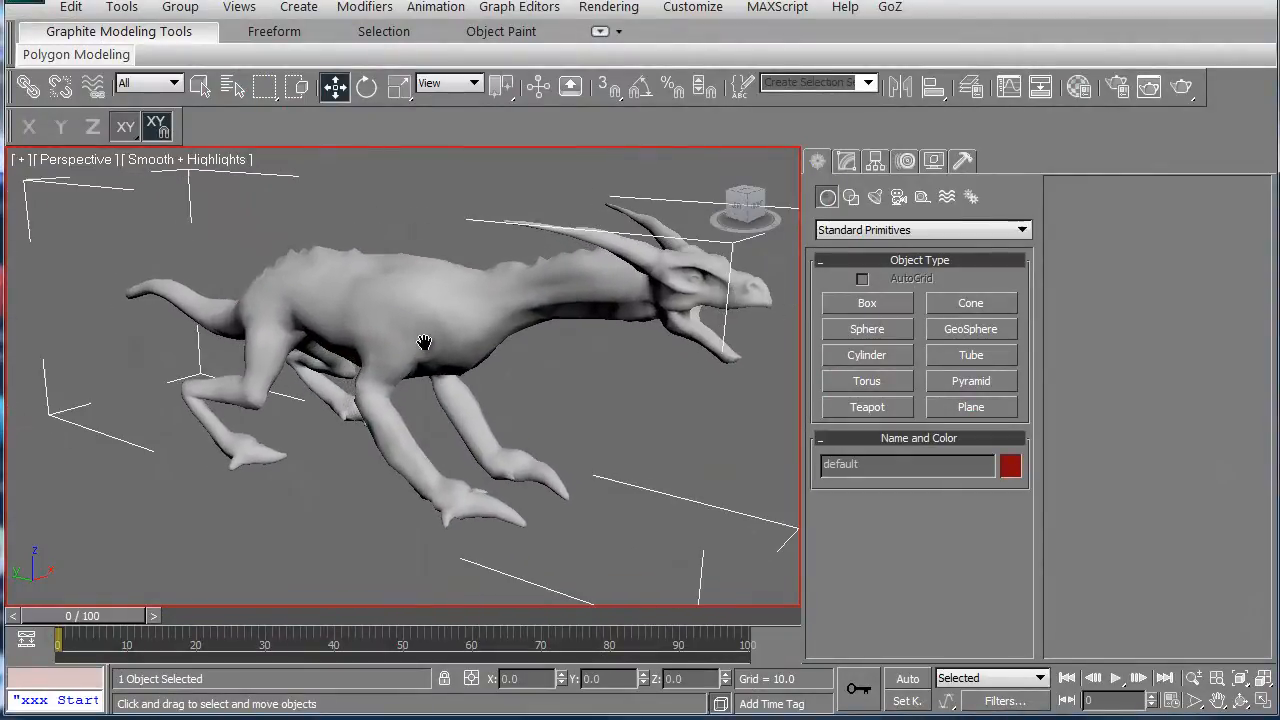